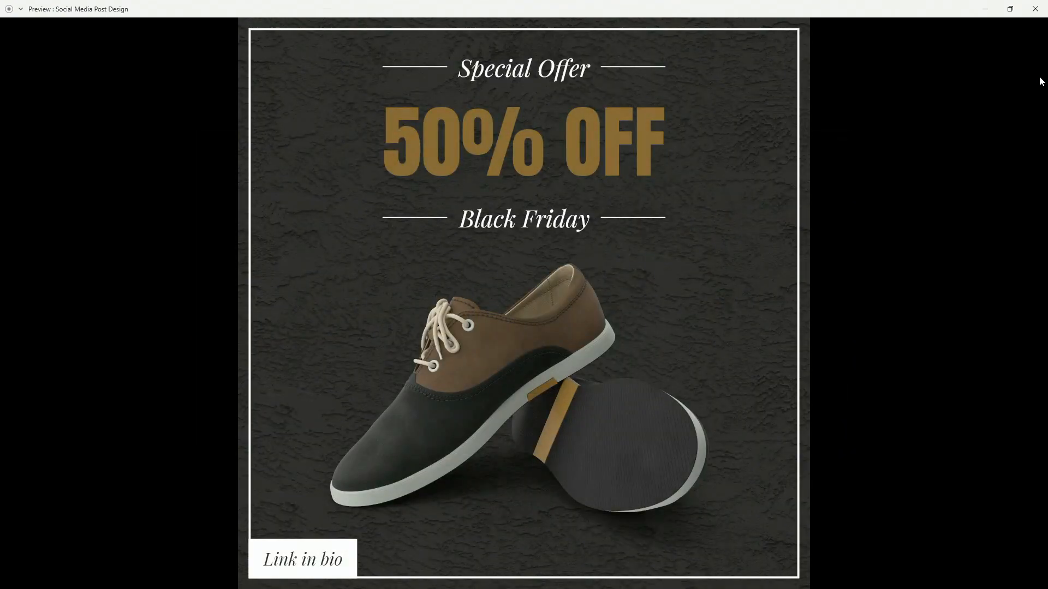
# Exit the full-screen preview of the Black Friday shoe post with Escape
pyautogui.press('Escape')
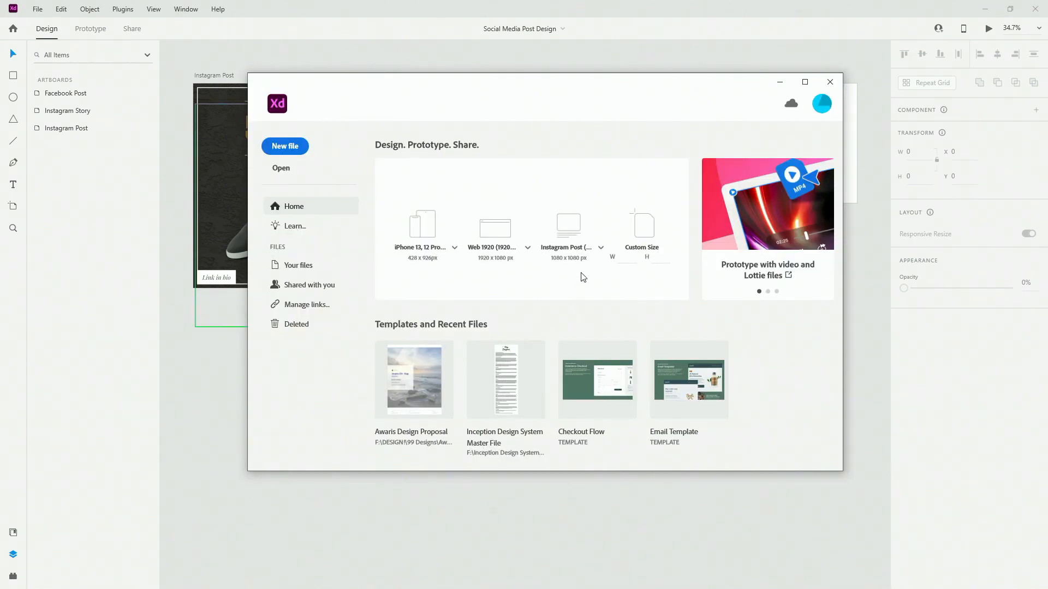
pyautogui.moveTo(495, 227)
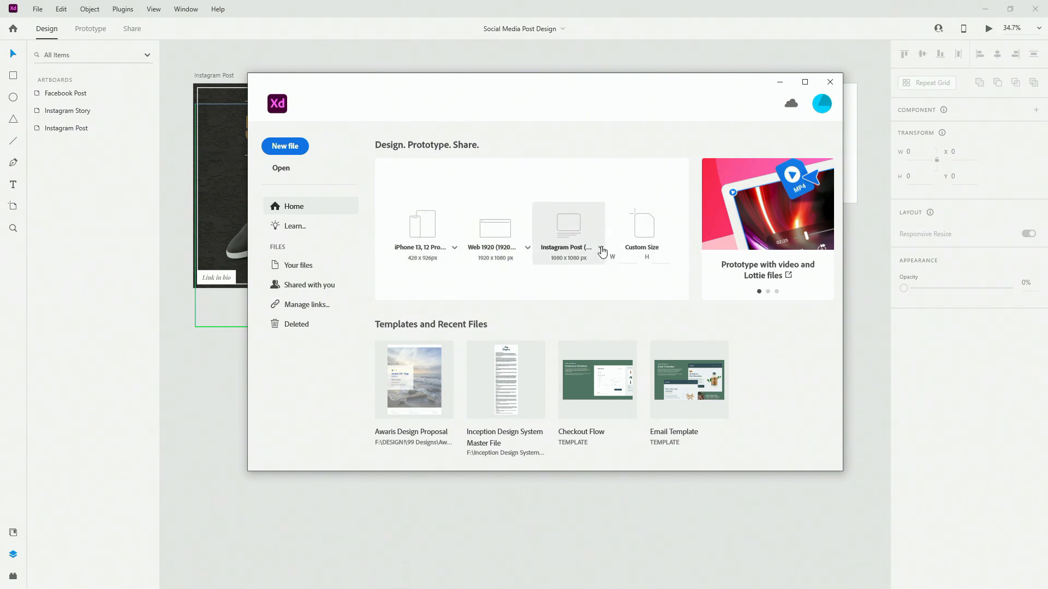
pyautogui.click(600, 249)
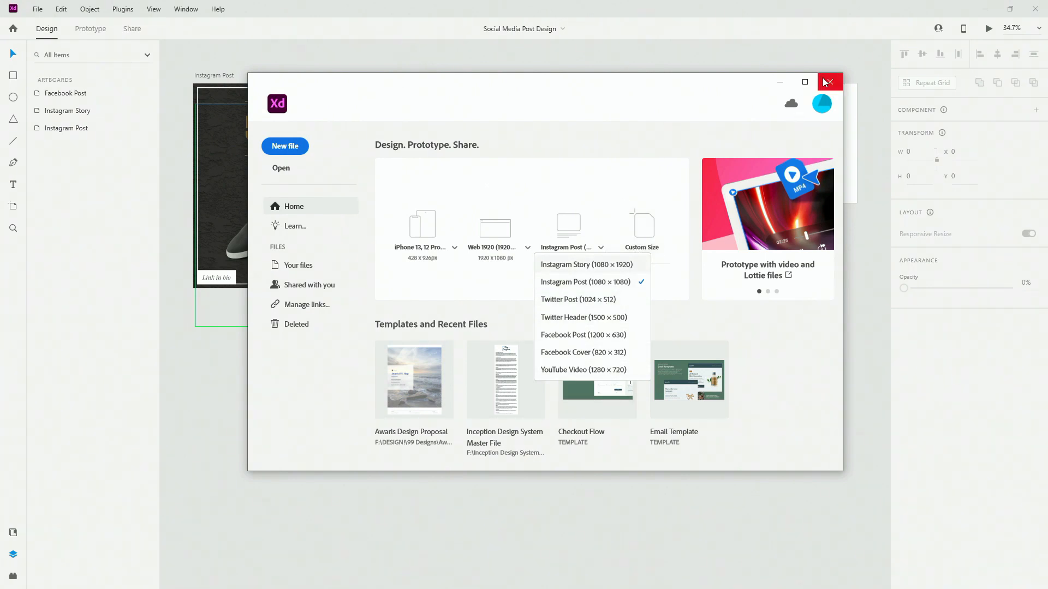
pyautogui.click(829, 82)
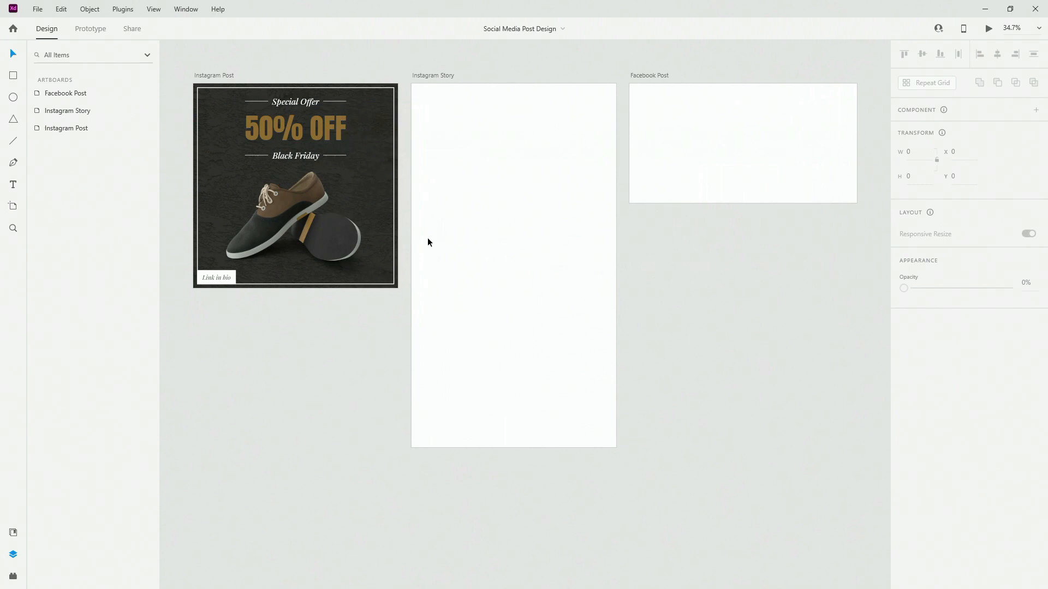
pyautogui.moveTo(12, 206)
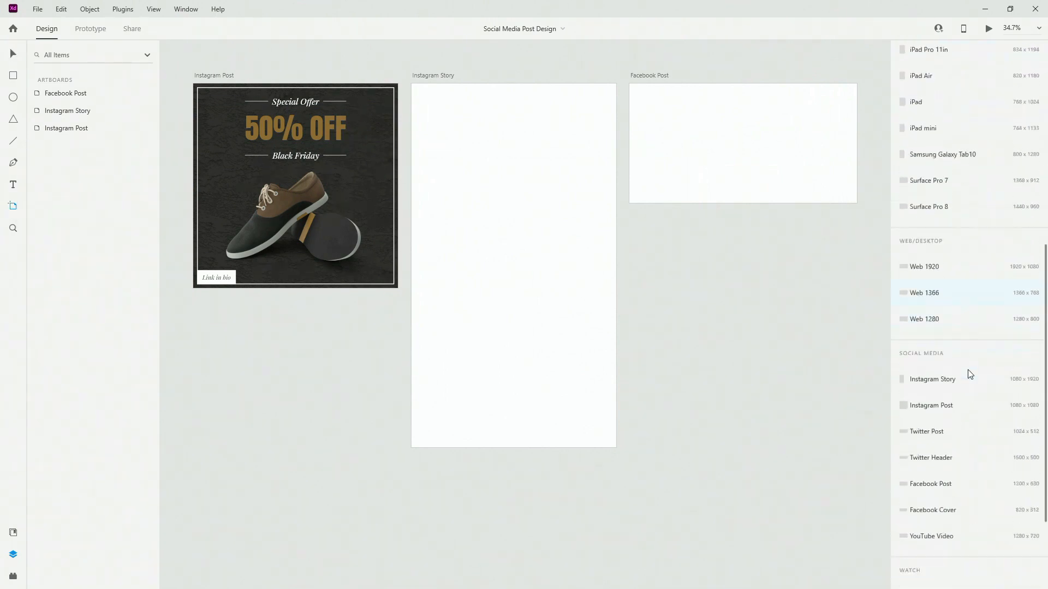
# Scroll down through the artboard size presets toward the social media sizes
pyautogui.scroll(-3)
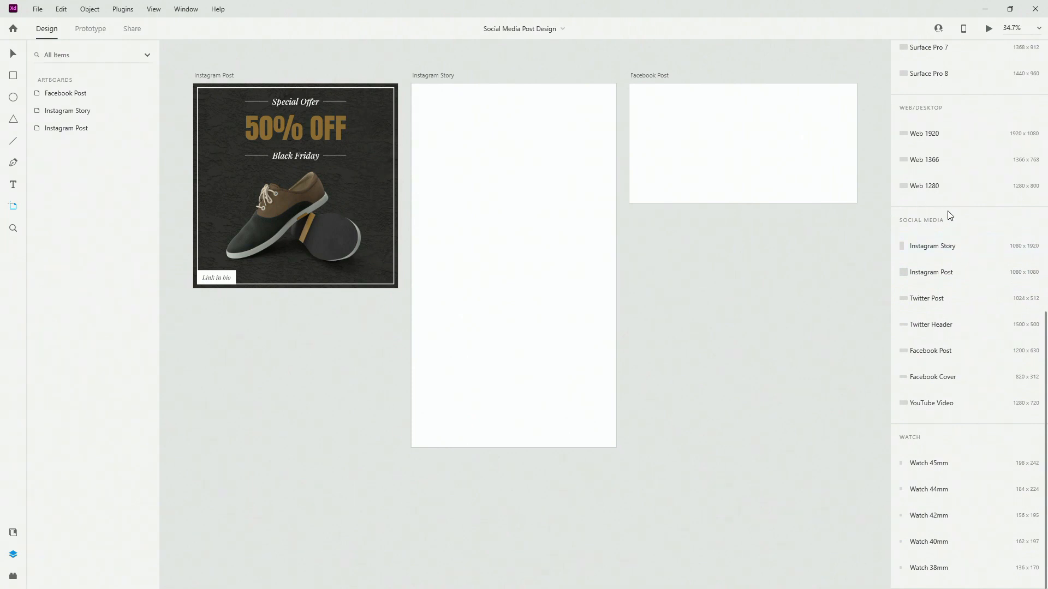
pyautogui.moveTo(965, 215)
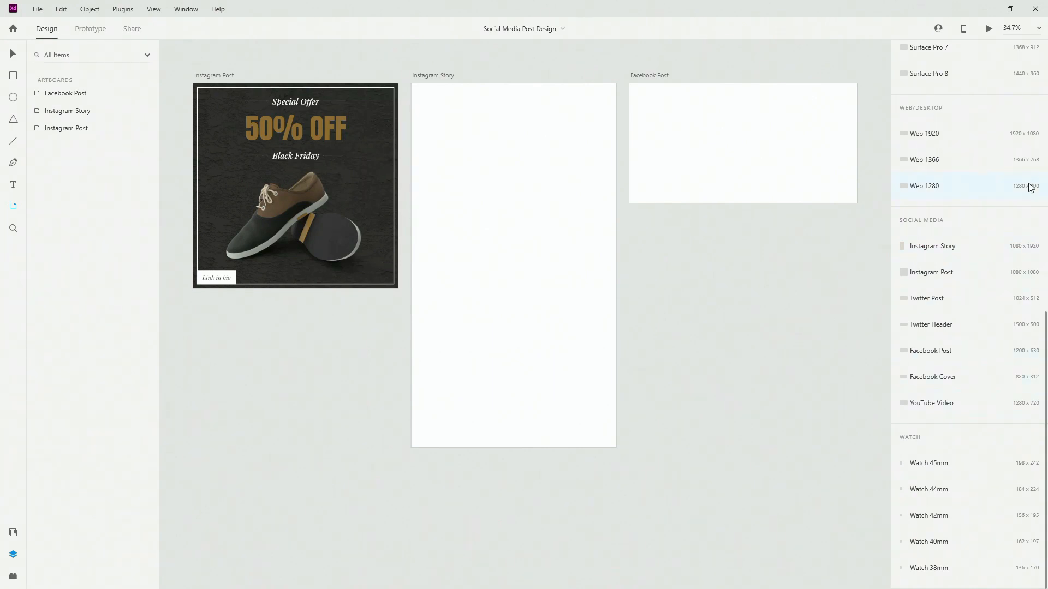
pyautogui.moveTo(1009, 339)
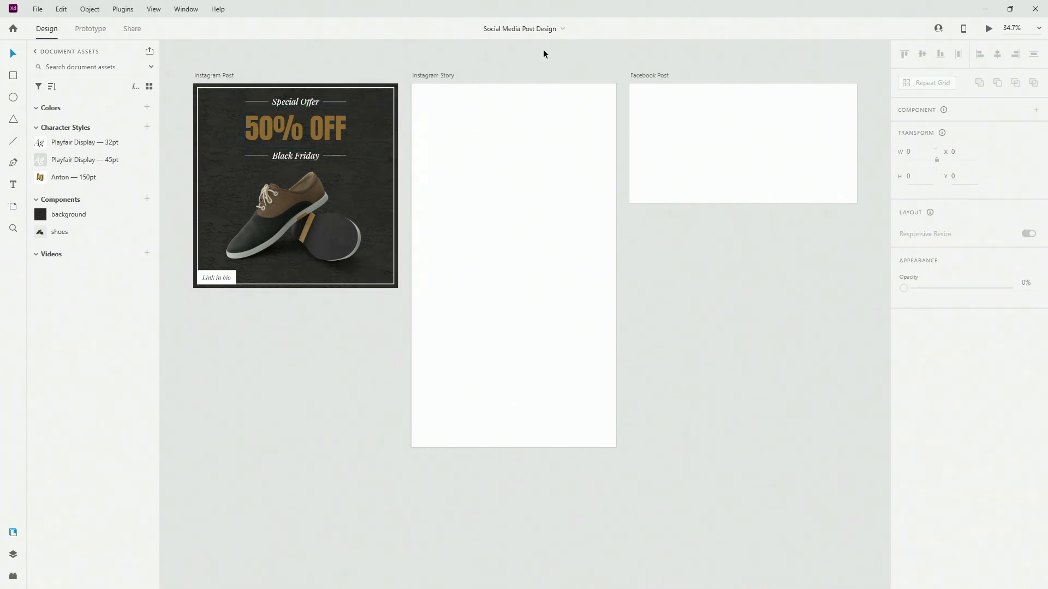
pyautogui.moveTo(172, 86)
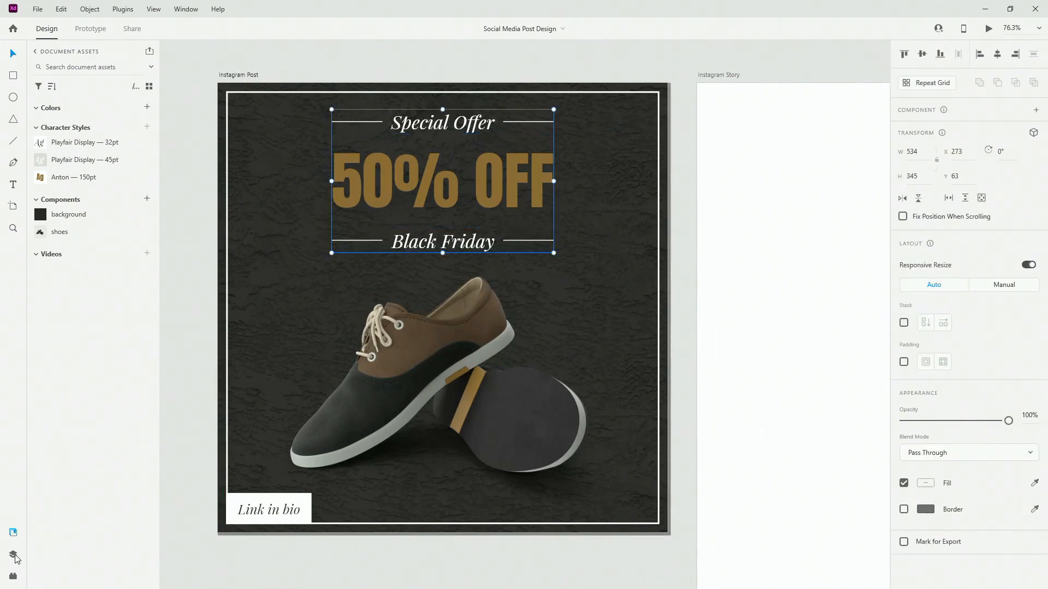
# Inspect the Instagram Post text group's lines, Special Offer heading and 50% OFF headline in Layers
pyautogui.click(13, 554)
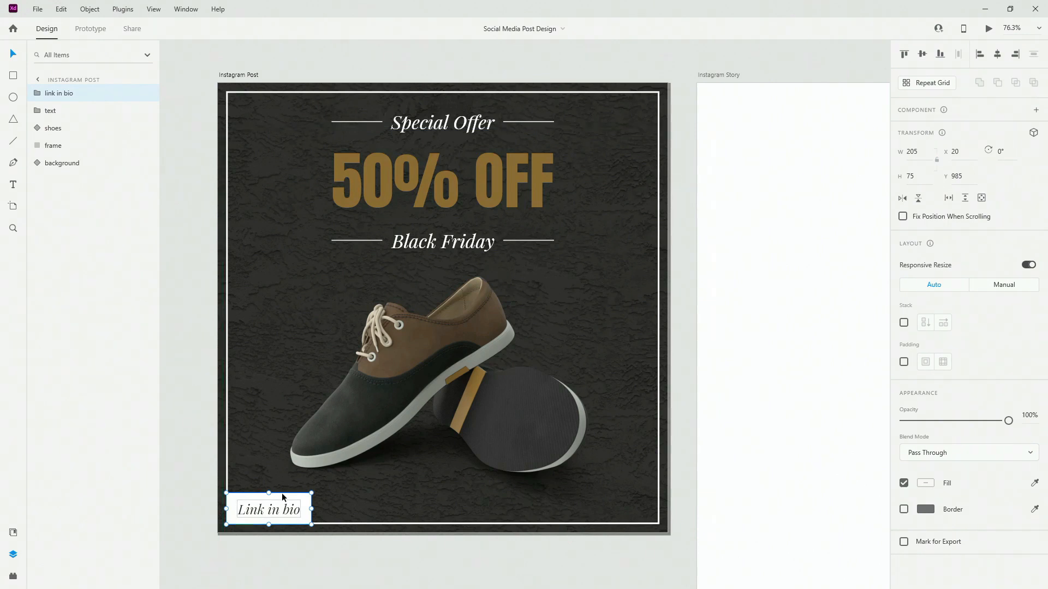
pyautogui.click(38, 93)
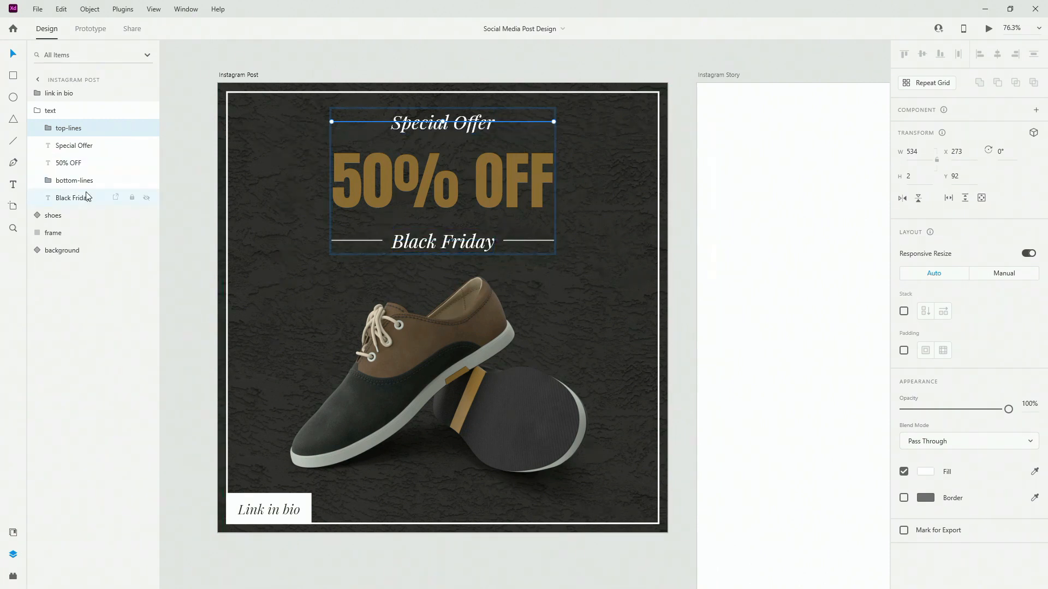
pyautogui.click(74, 179)
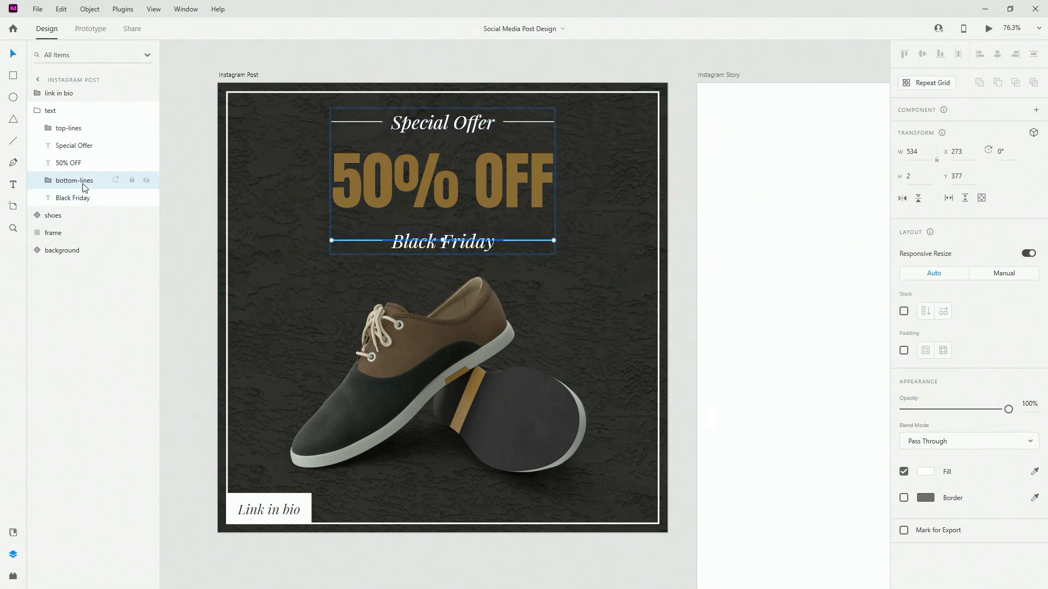
pyautogui.click(72, 145)
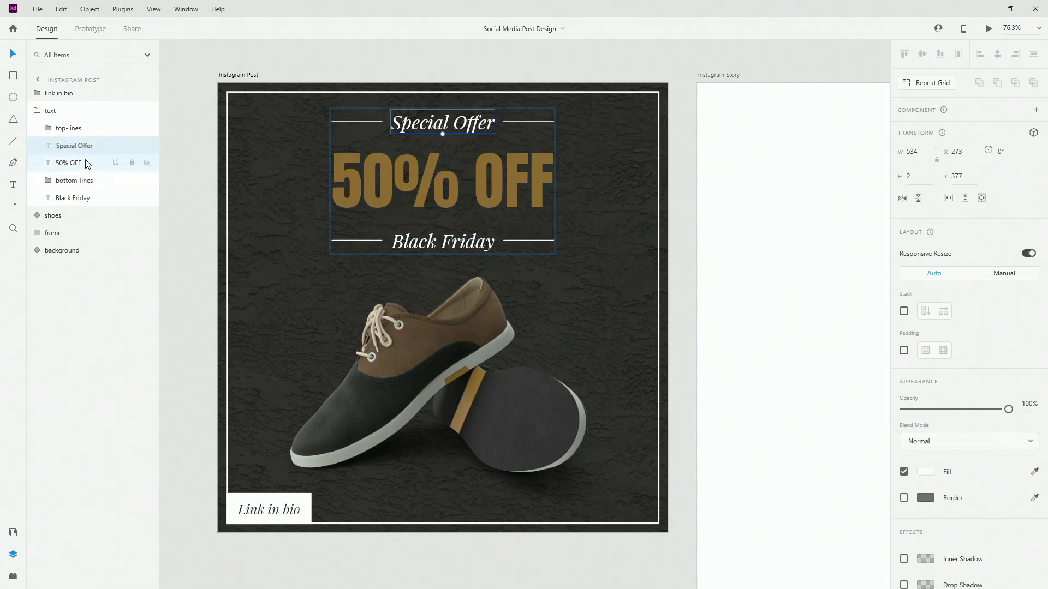
pyautogui.click(72, 197)
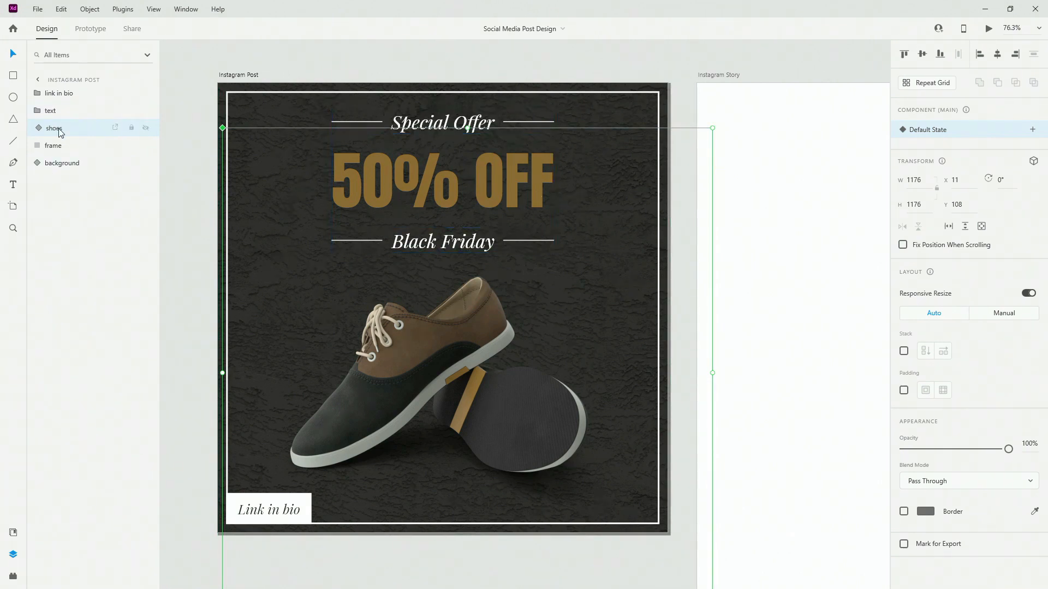
# Ungroup the shoes component into a plain layer, then select the frame and background
pyautogui.rightClick(54, 128)
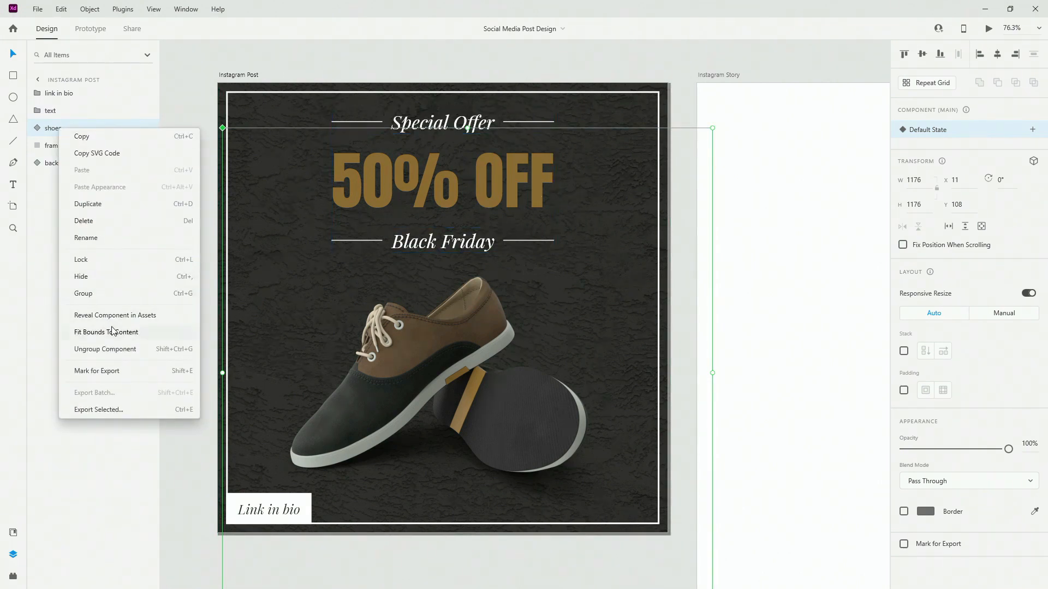
pyautogui.click(105, 349)
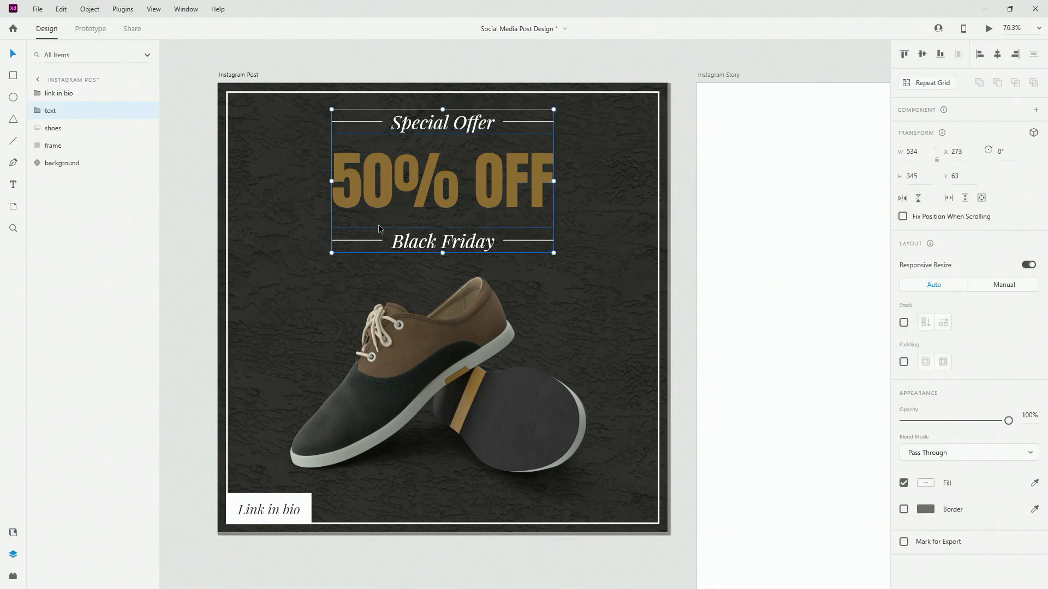
pyautogui.click(52, 145)
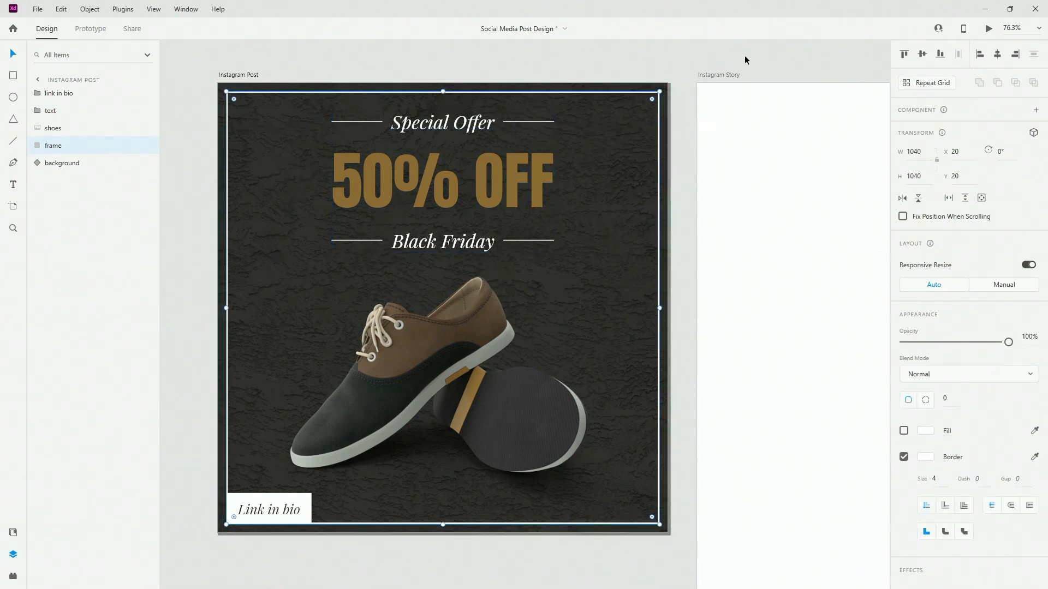
pyautogui.moveTo(929, 464)
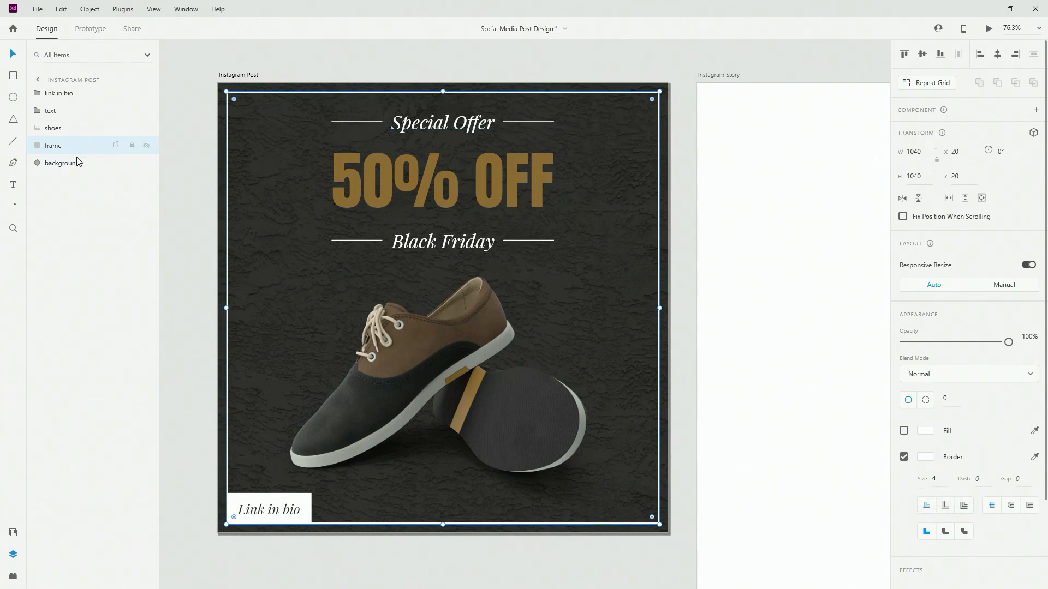
pyautogui.click(62, 162)
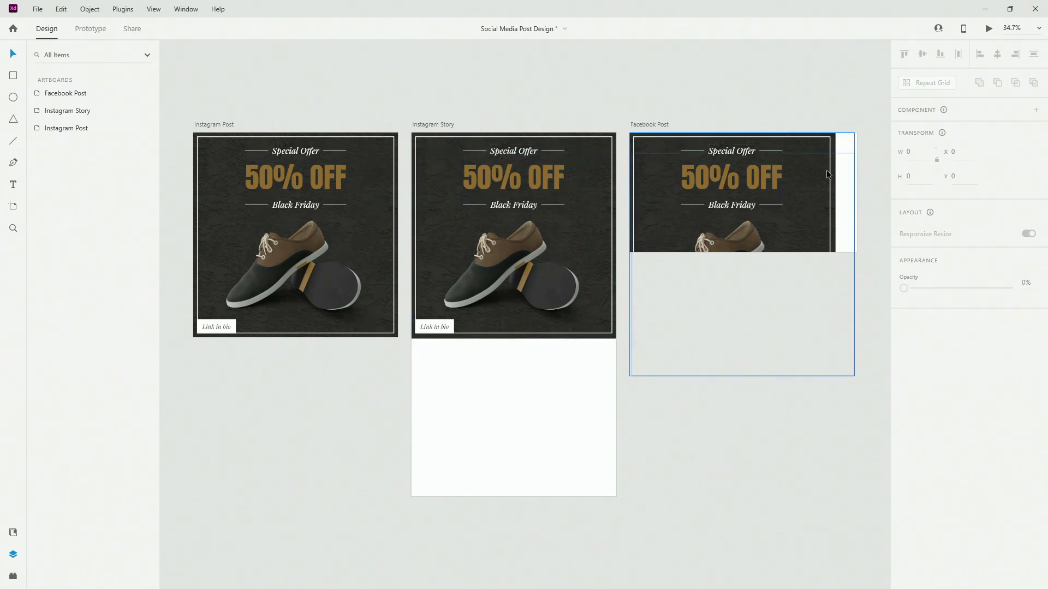
# Stretch the frame down the Instagram Story, then enlarge the headline group and move it higher
pyautogui.click(513, 234)
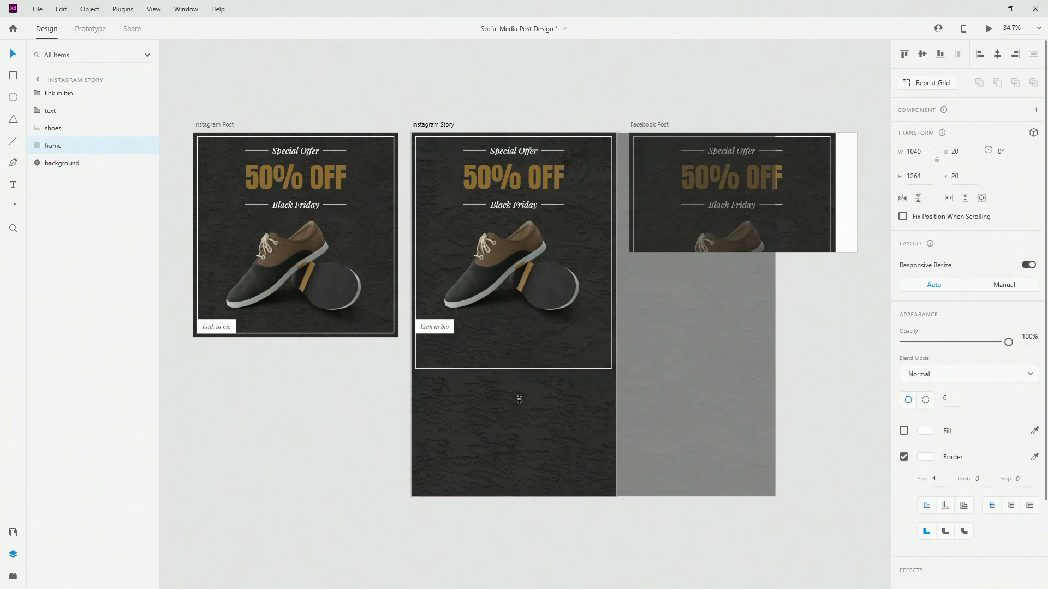
pyautogui.moveTo(523, 399); pyautogui.dragTo(524, 493)
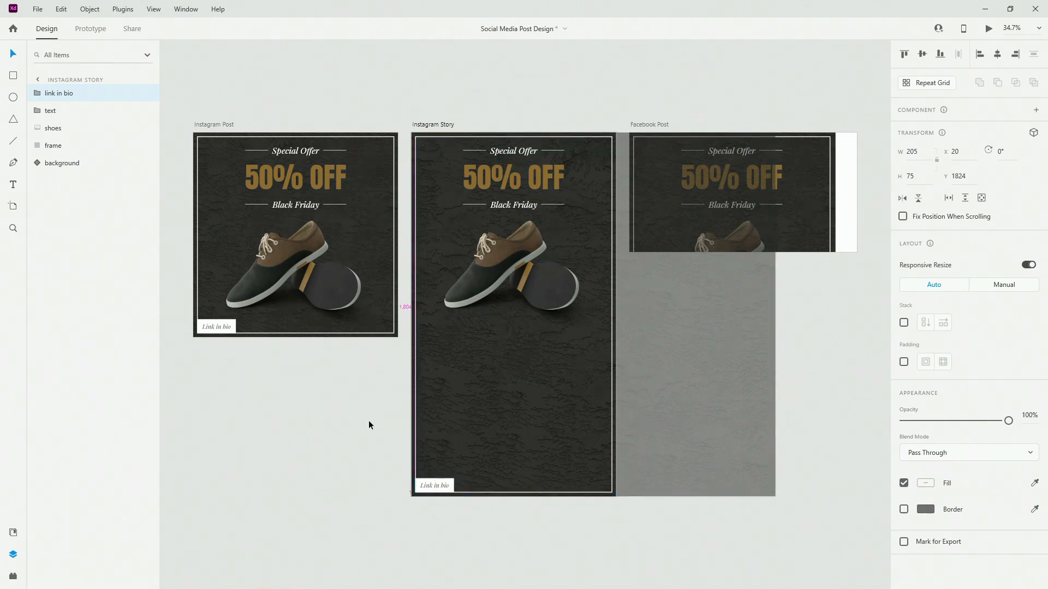
pyautogui.click(434, 485)
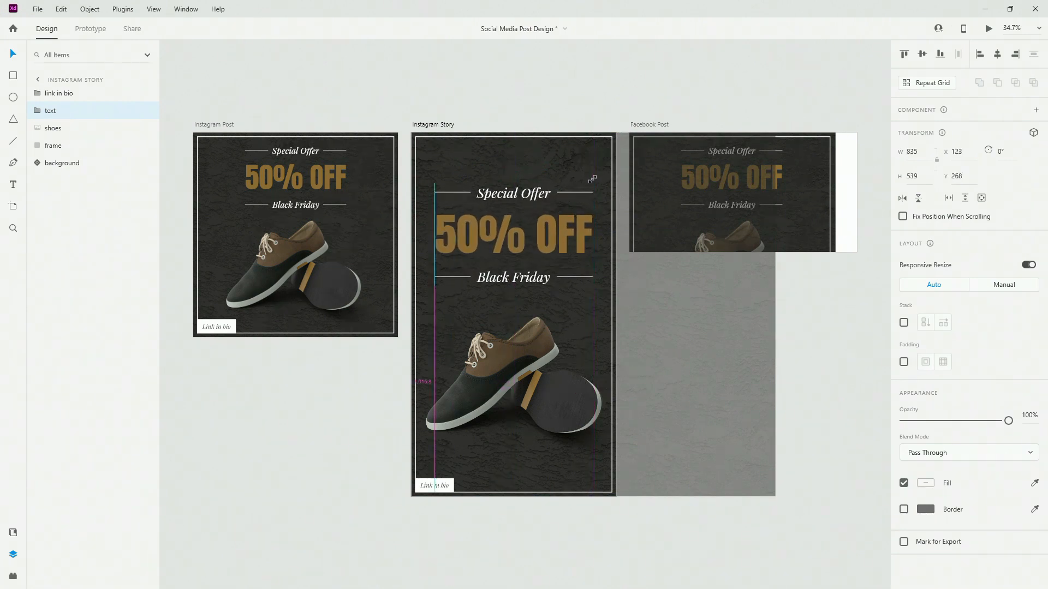
pyautogui.click(511, 237)
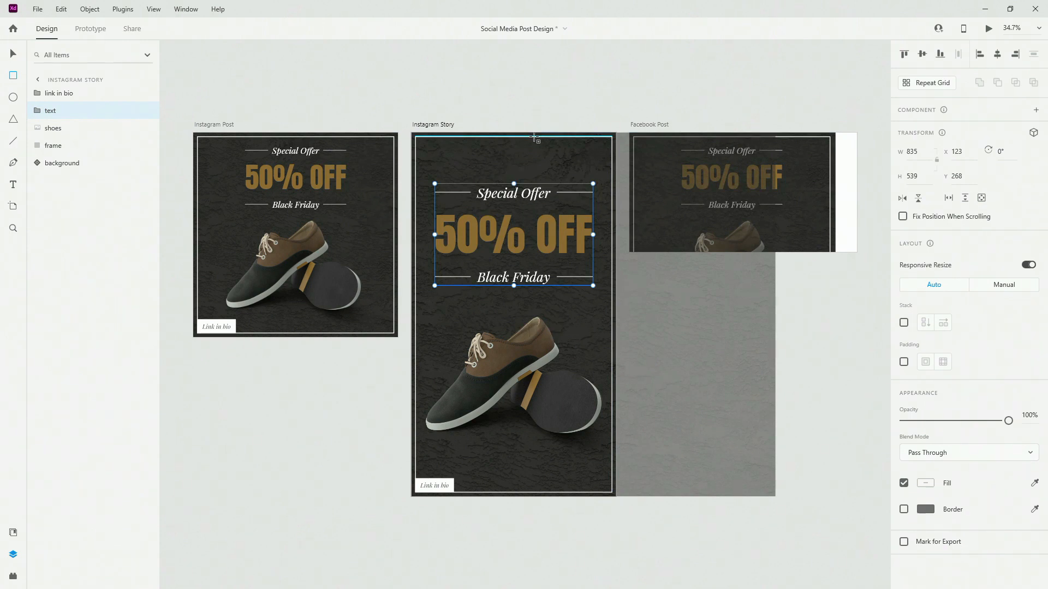
pyautogui.moveTo(542, 143); pyautogui.dragTo(561, 314)
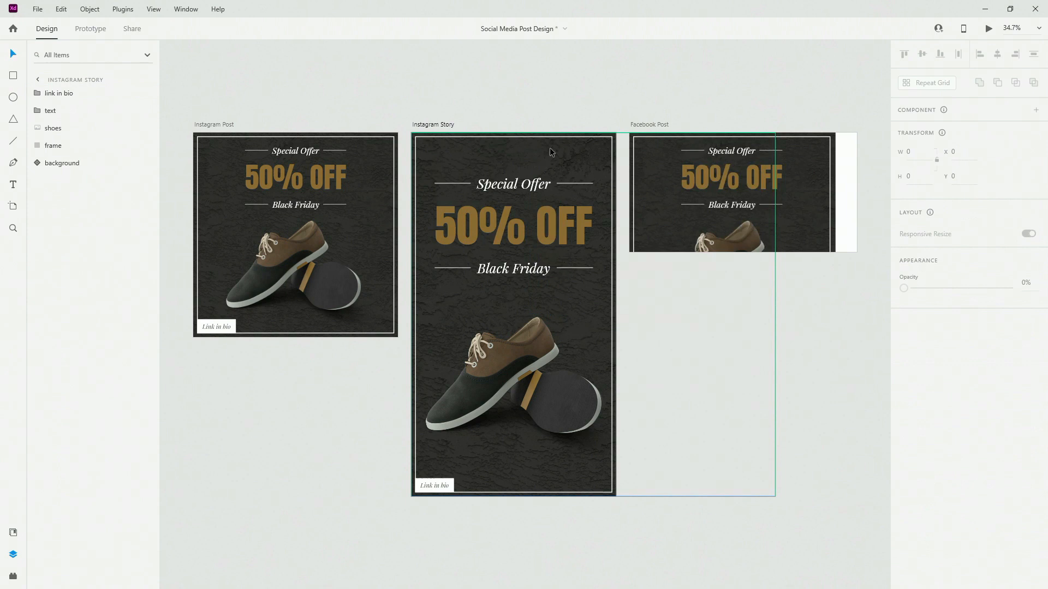
pyautogui.moveTo(601, 194)
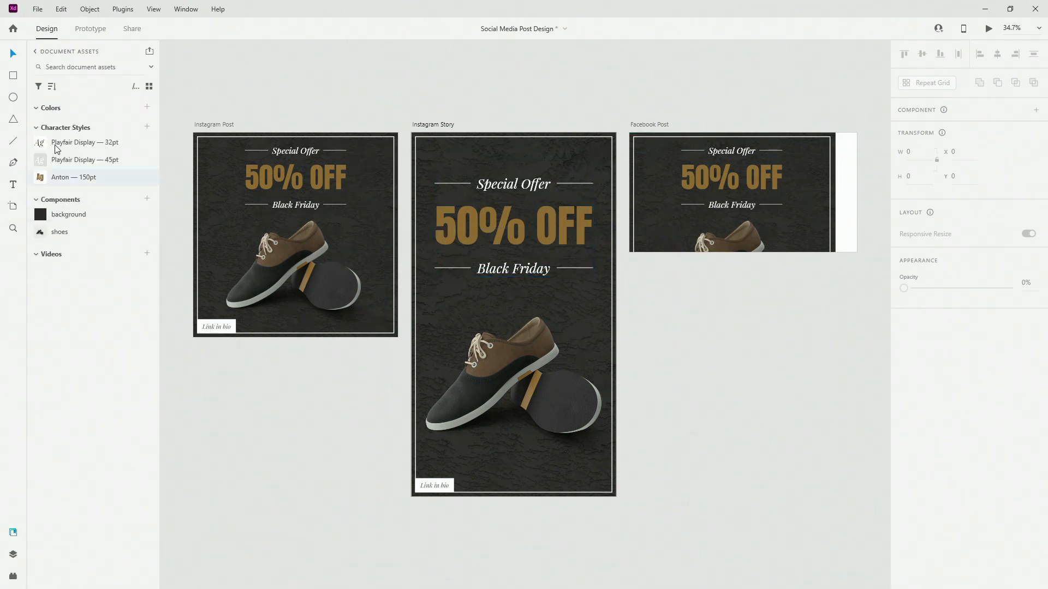
pyautogui.click(86, 160)
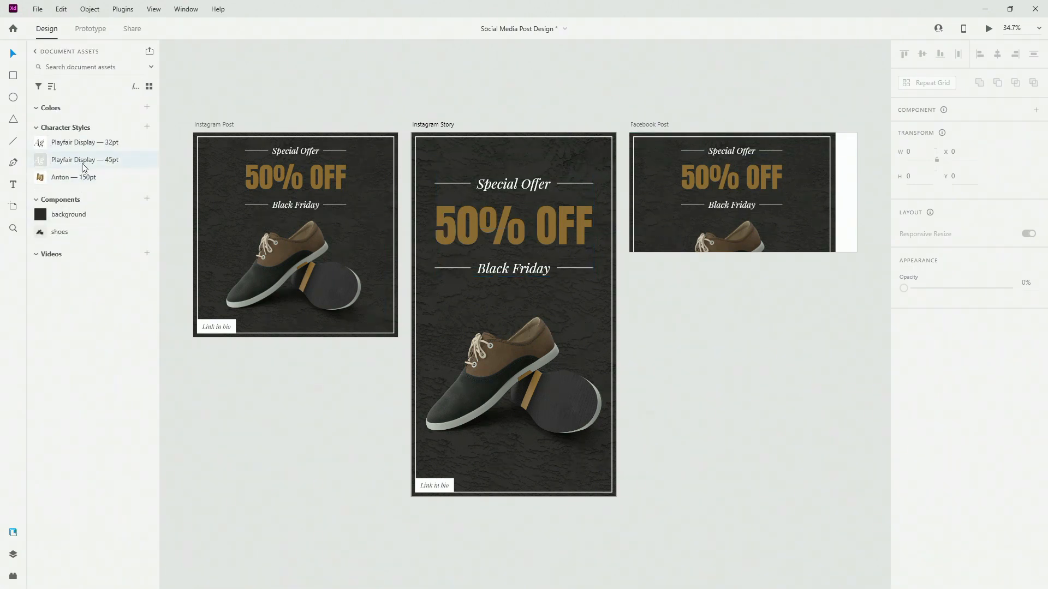
pyautogui.click(512, 184)
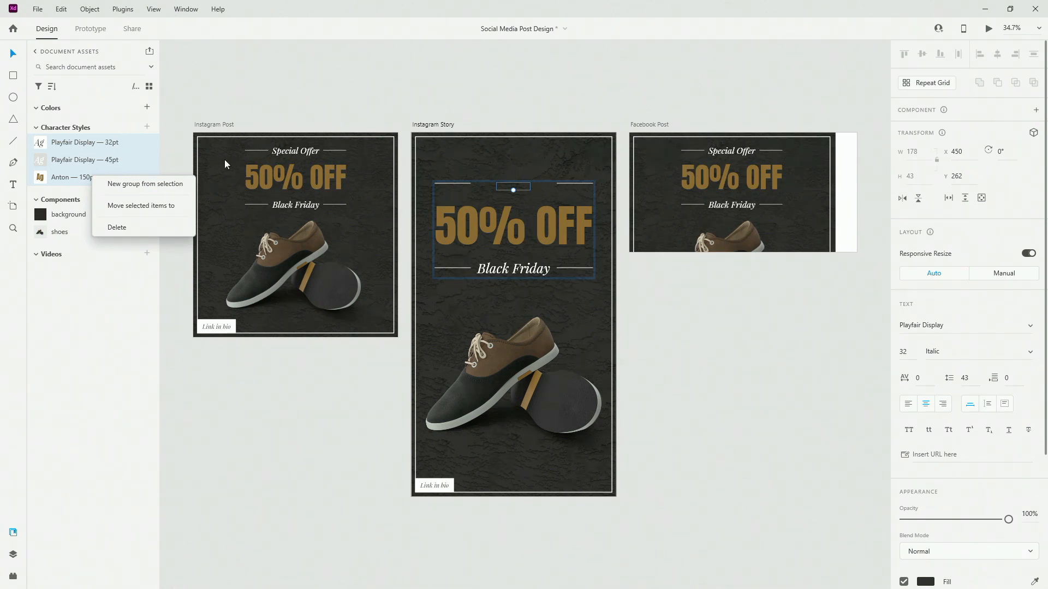
pyautogui.click(541, 203)
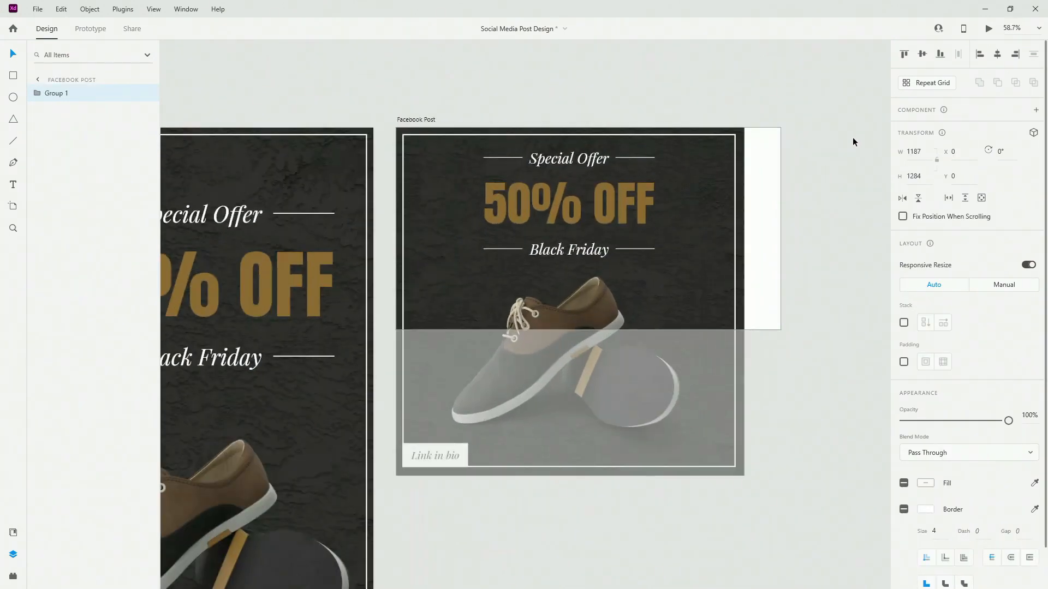
# Ungroup the Facebook Post content, shift the headline left and stretch the border to the banner
pyautogui.click(56, 93)
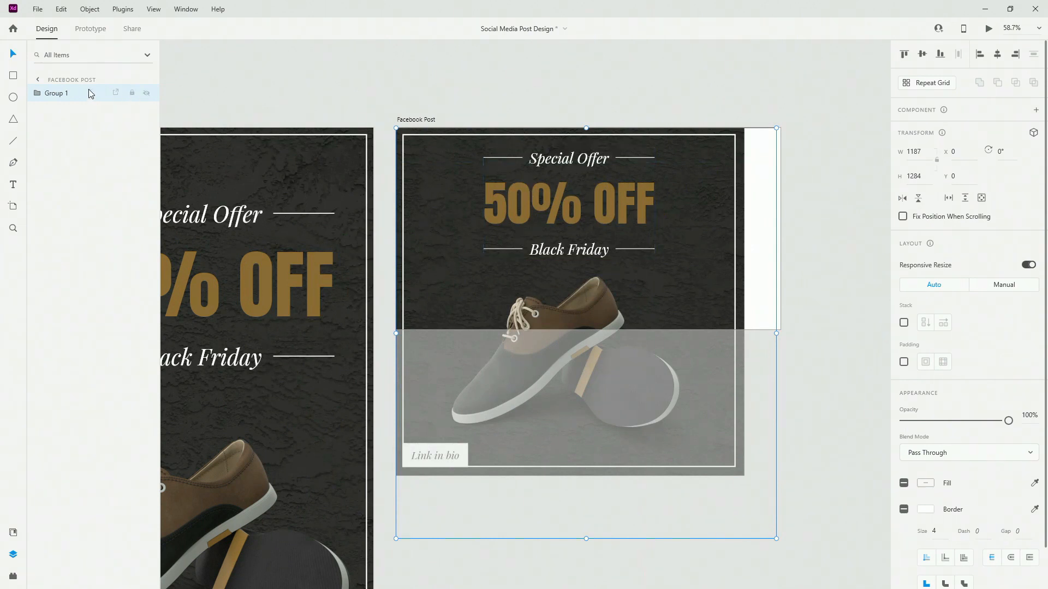
pyautogui.rightClick(56, 93)
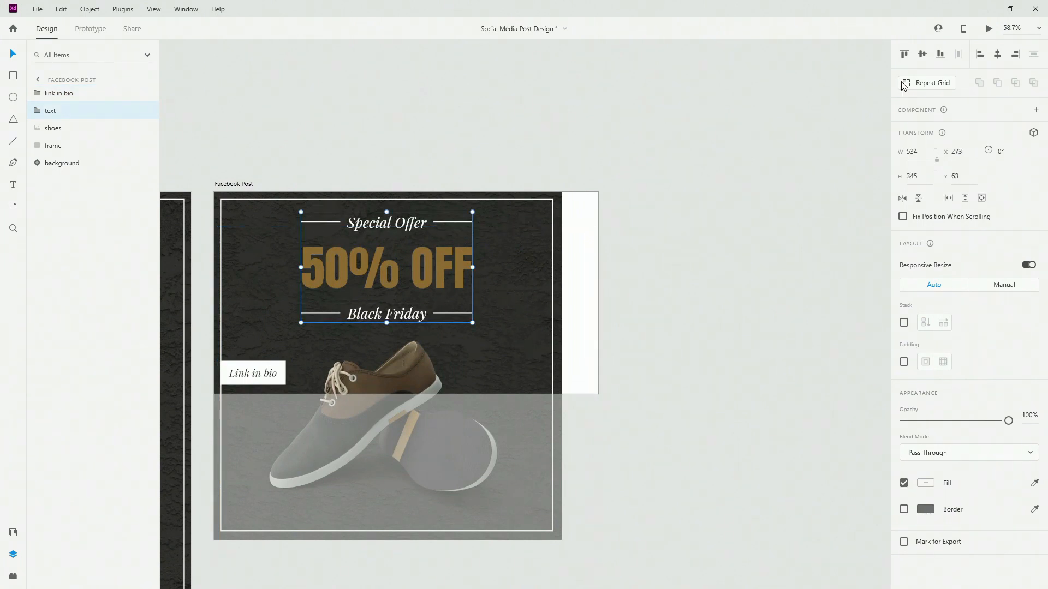
pyautogui.moveTo(387, 267); pyautogui.dragTo(322, 294)
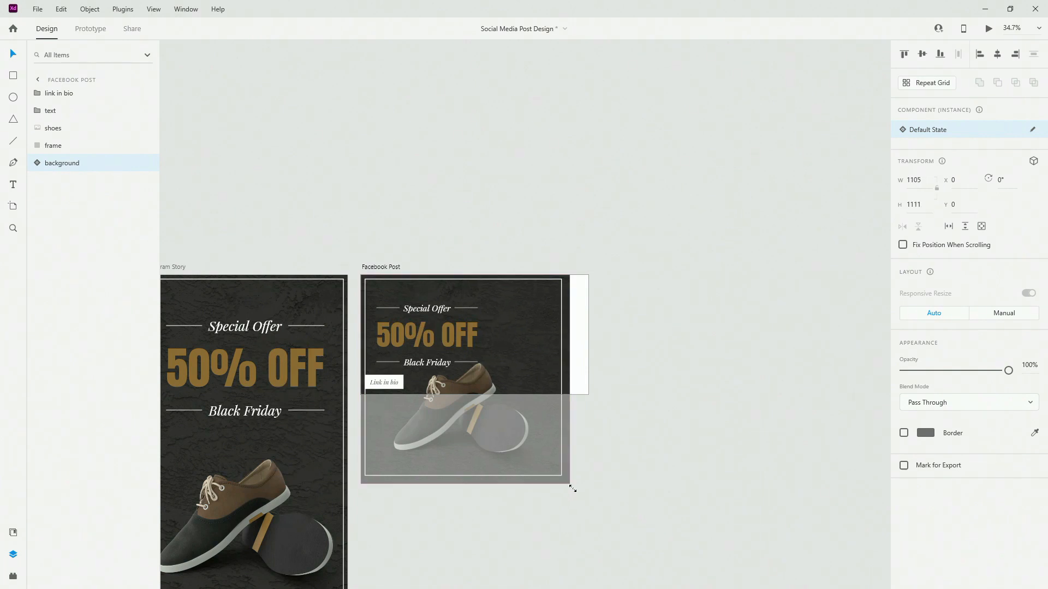
pyautogui.click(53, 145)
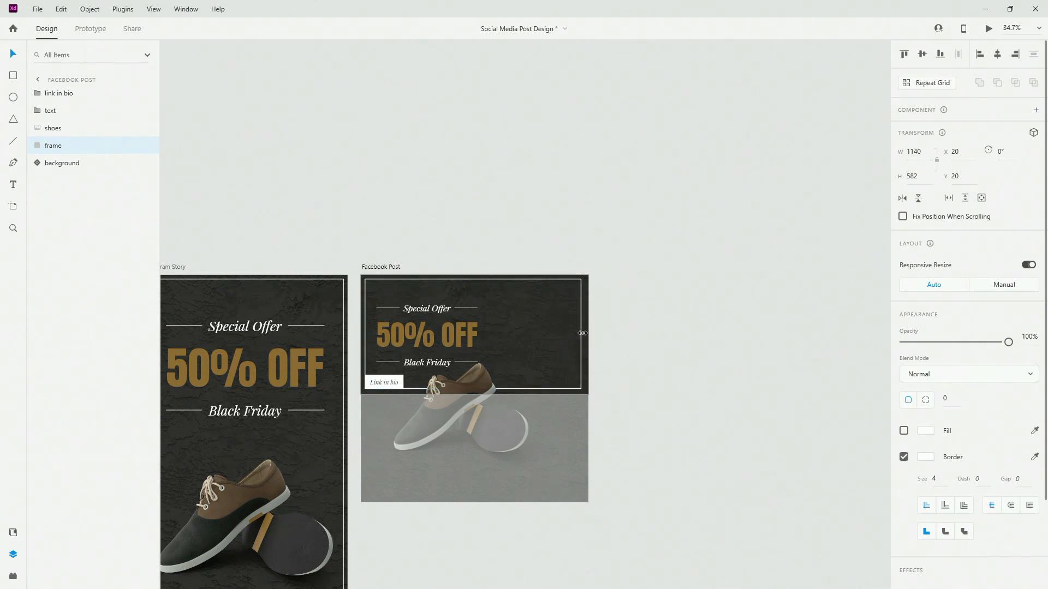
pyautogui.moveTo(580, 334); pyautogui.dragTo(586, 334)
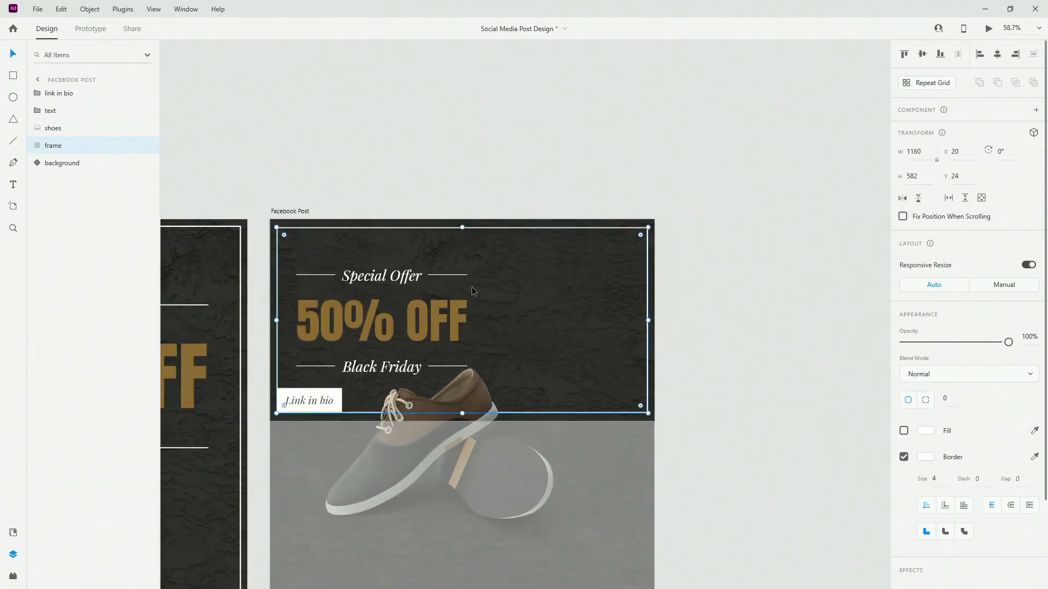
# Shrink the shoe photo and place it on the banner's right side
pyautogui.click(59, 92)
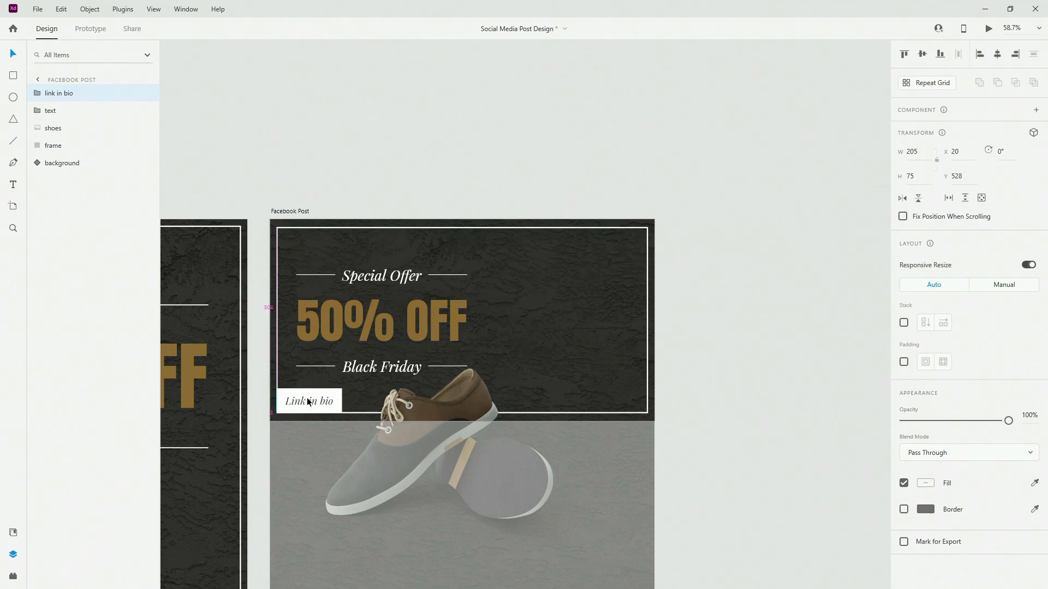
pyautogui.click(50, 110)
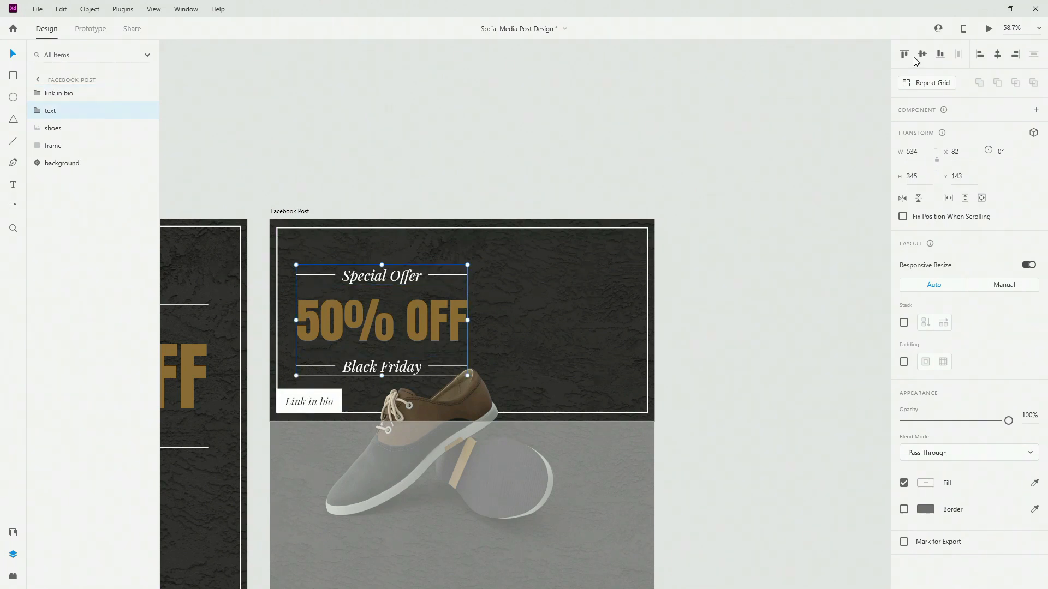
pyautogui.click(53, 127)
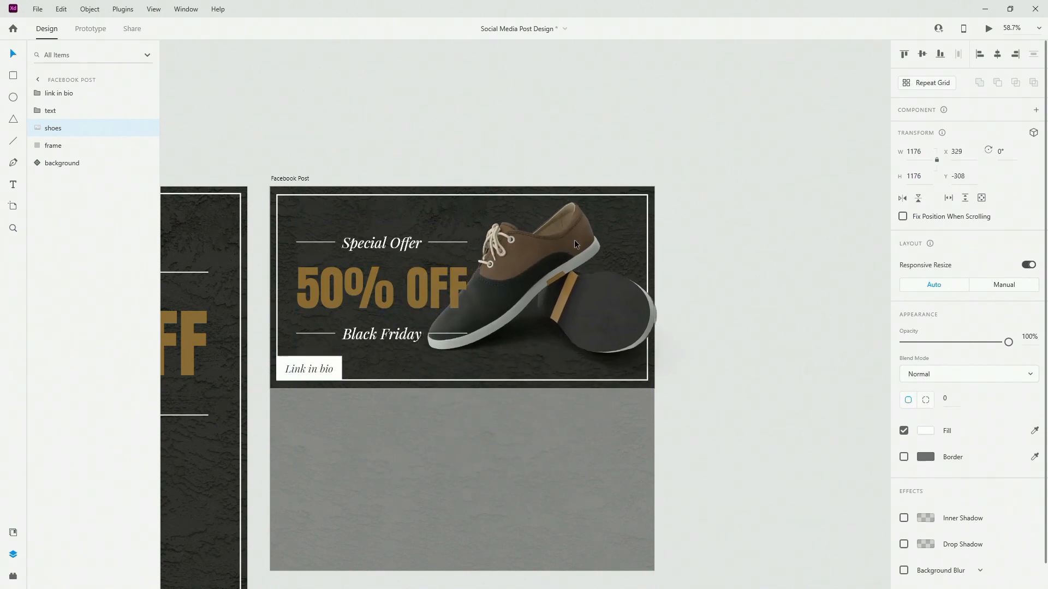
pyautogui.moveTo(574, 244); pyautogui.dragTo(595, 249)
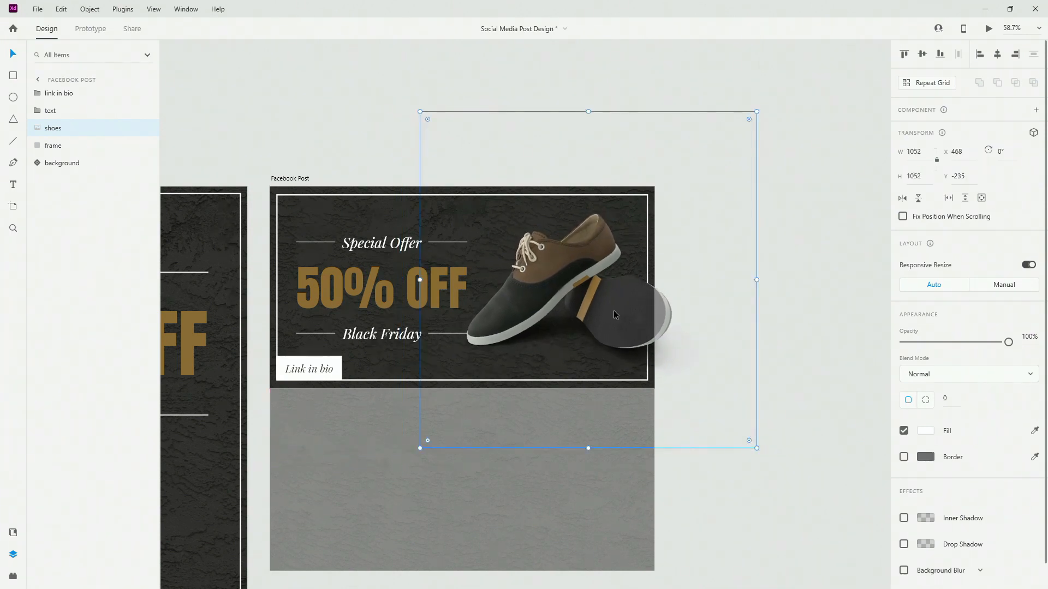
pyautogui.moveTo(615, 315); pyautogui.dragTo(588, 316)
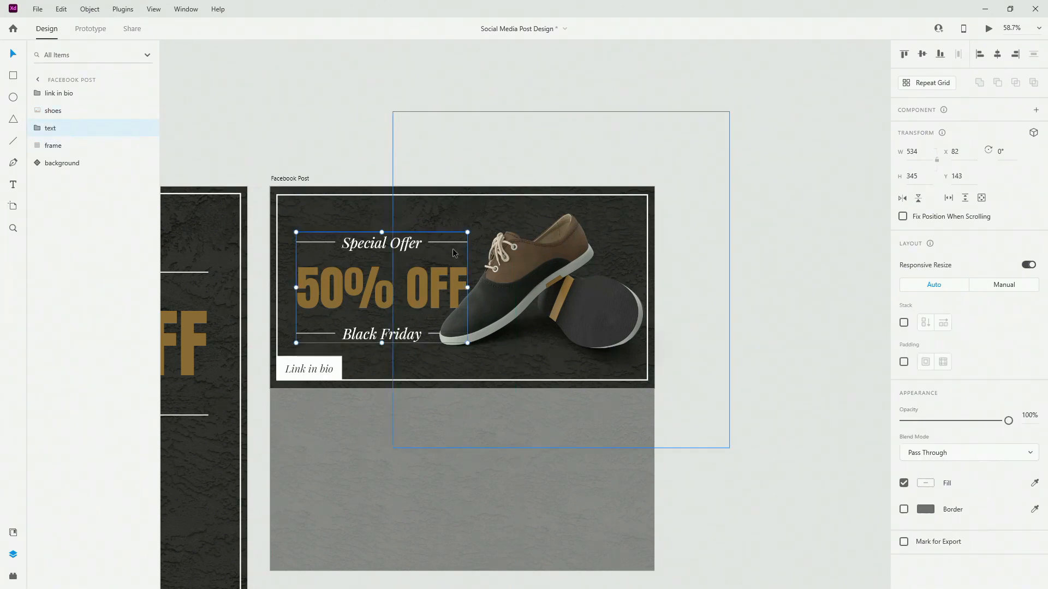
# Hide the Link in bio label with its eye icon and reselect the border frame
pyautogui.click(53, 110)
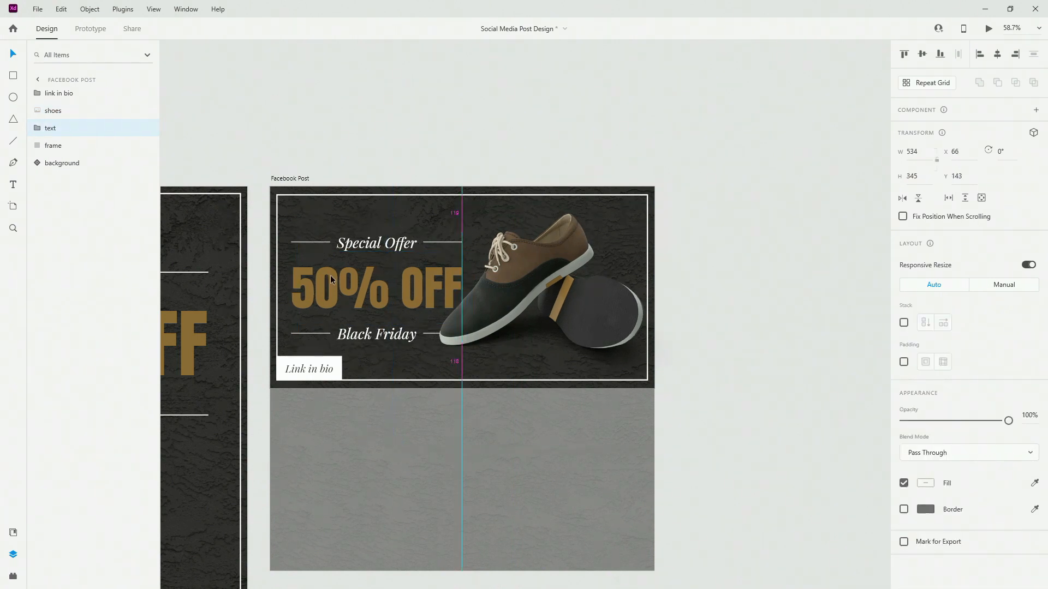
pyautogui.click(376, 288)
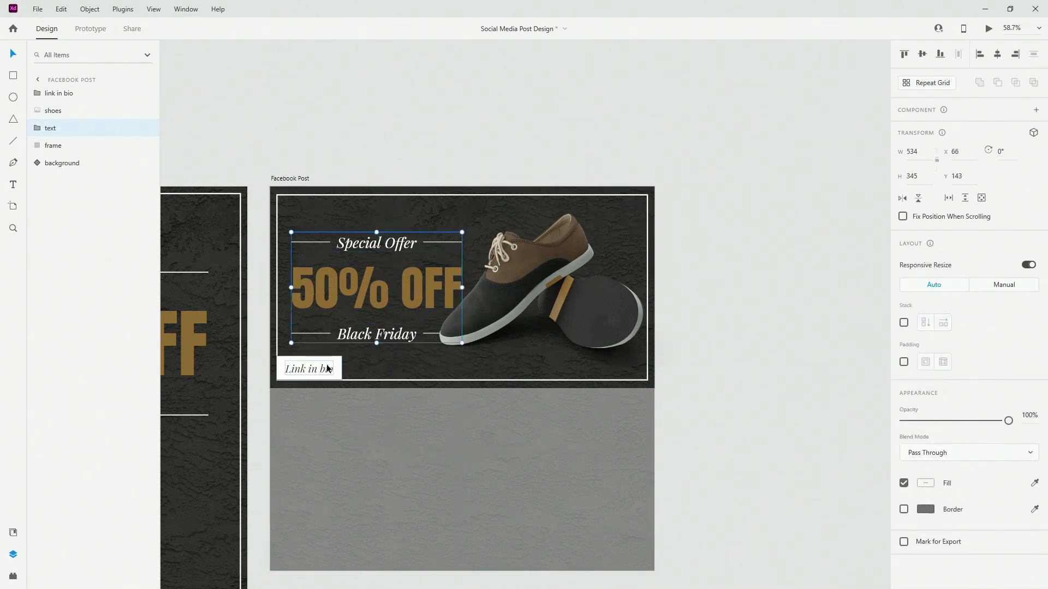
pyautogui.click(308, 368)
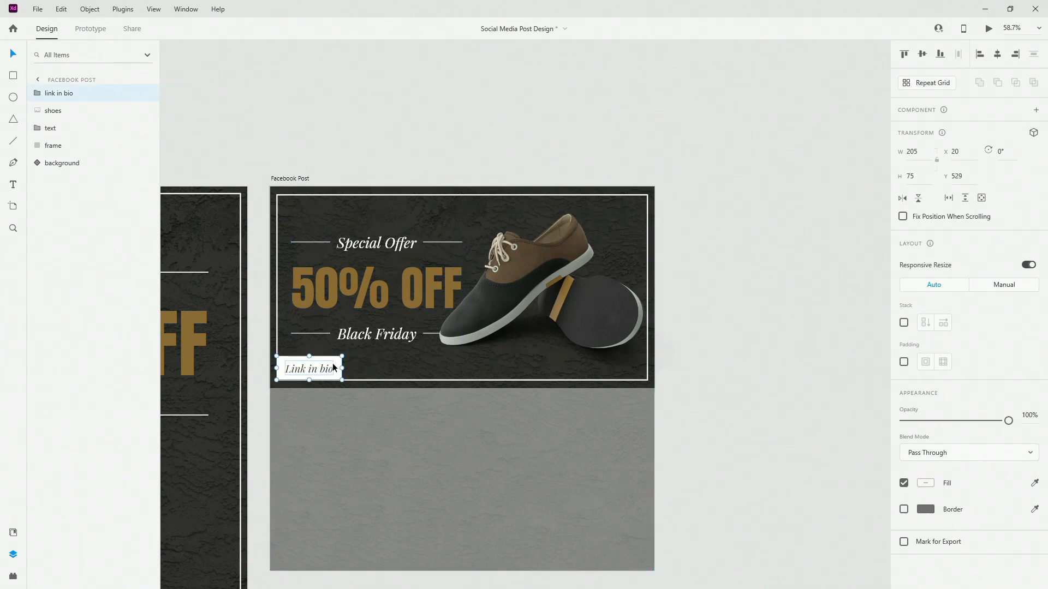
pyautogui.click(146, 92)
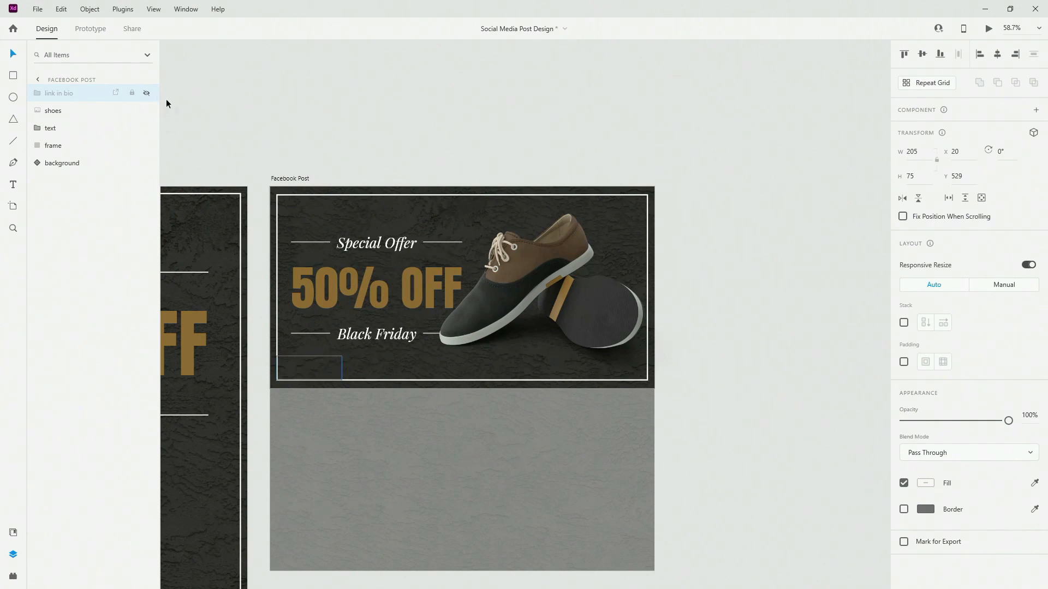
pyautogui.click(53, 146)
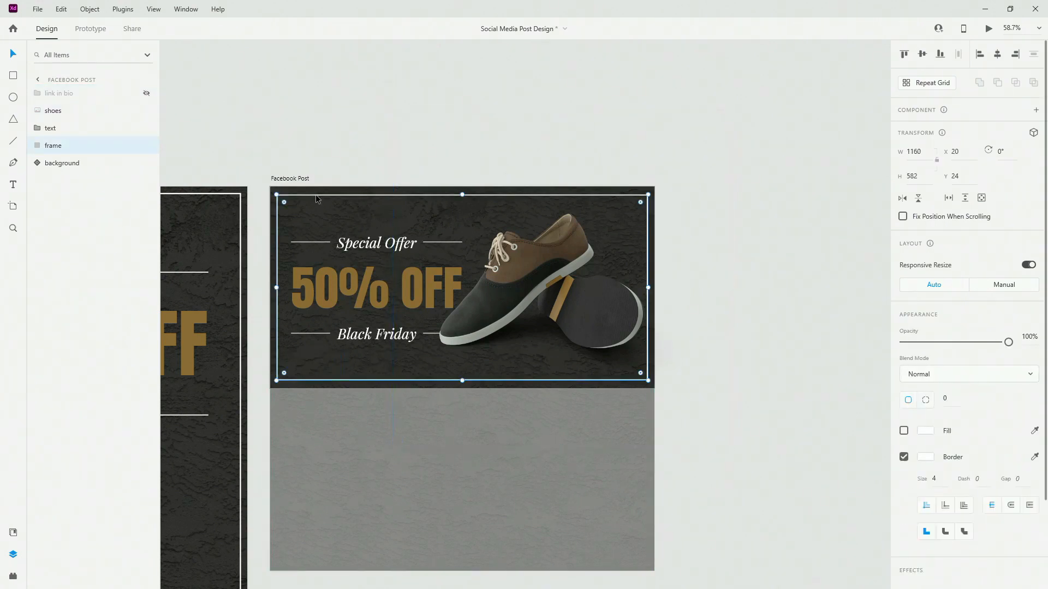
pyautogui.moveTo(848, 45)
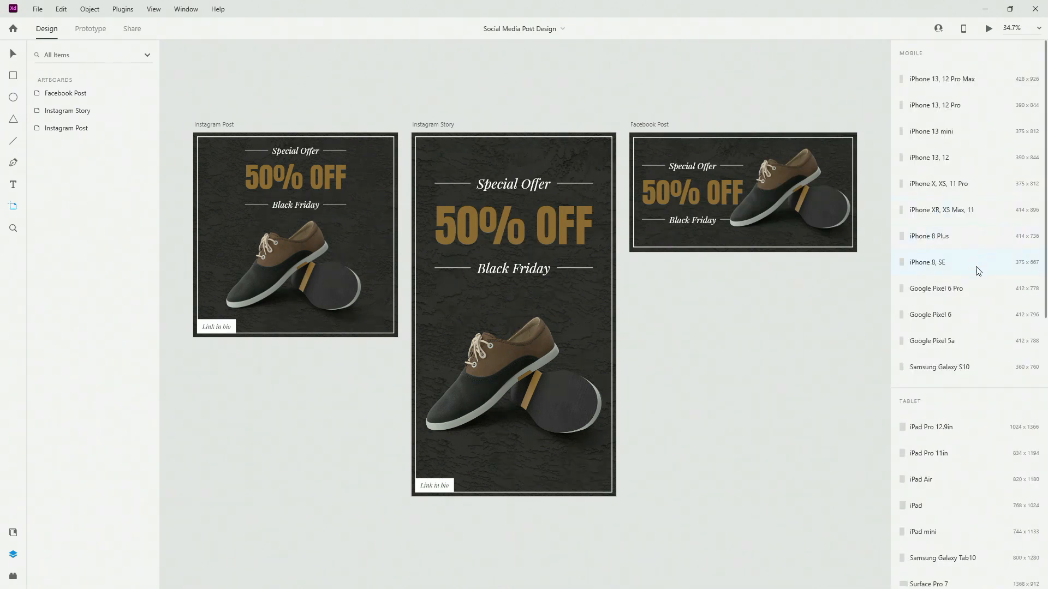
# Scroll the artboard preset list down to the Social Media sizes
pyautogui.scroll(-3)
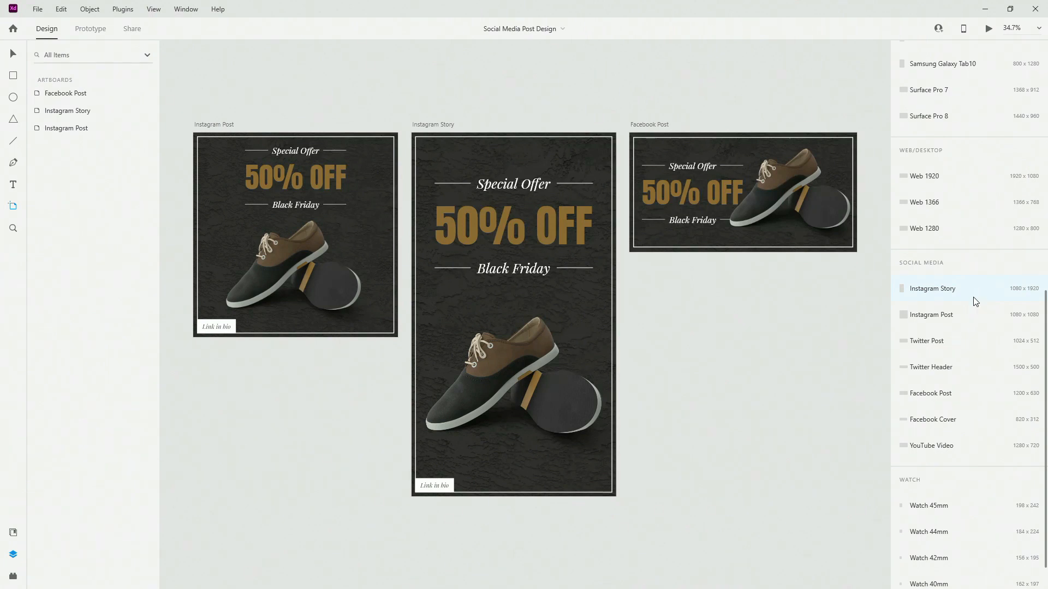